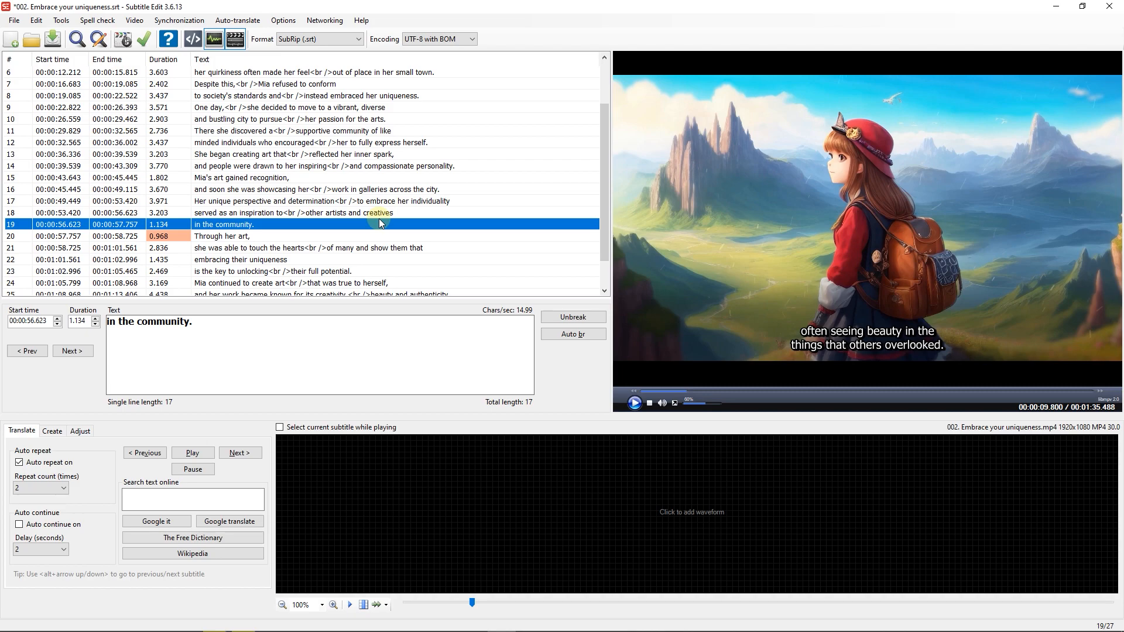
mouse_move(331, 218)
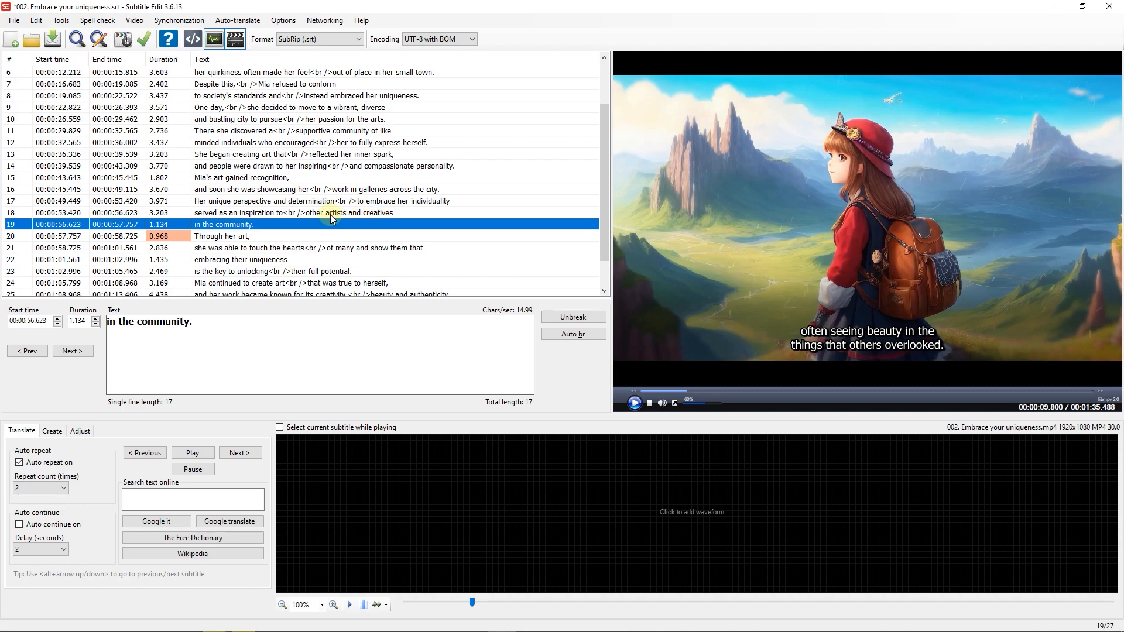
mouse_move(309, 205)
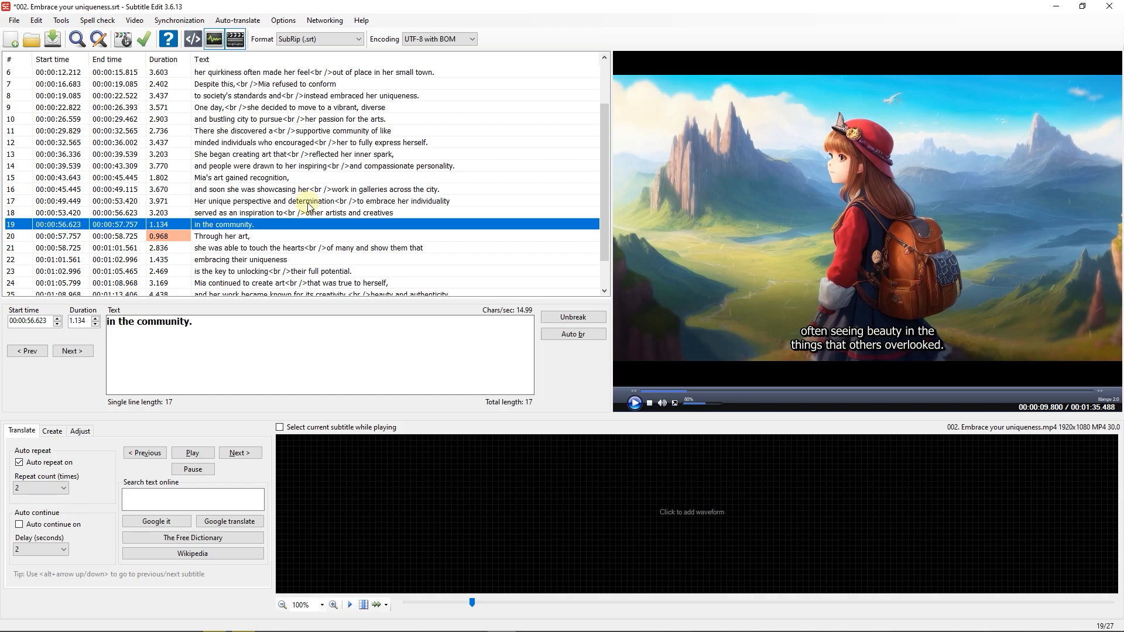
Set subtitle line 17's font to Barlow, found by searching 'bar' in the font chooser
right_click(308, 201)
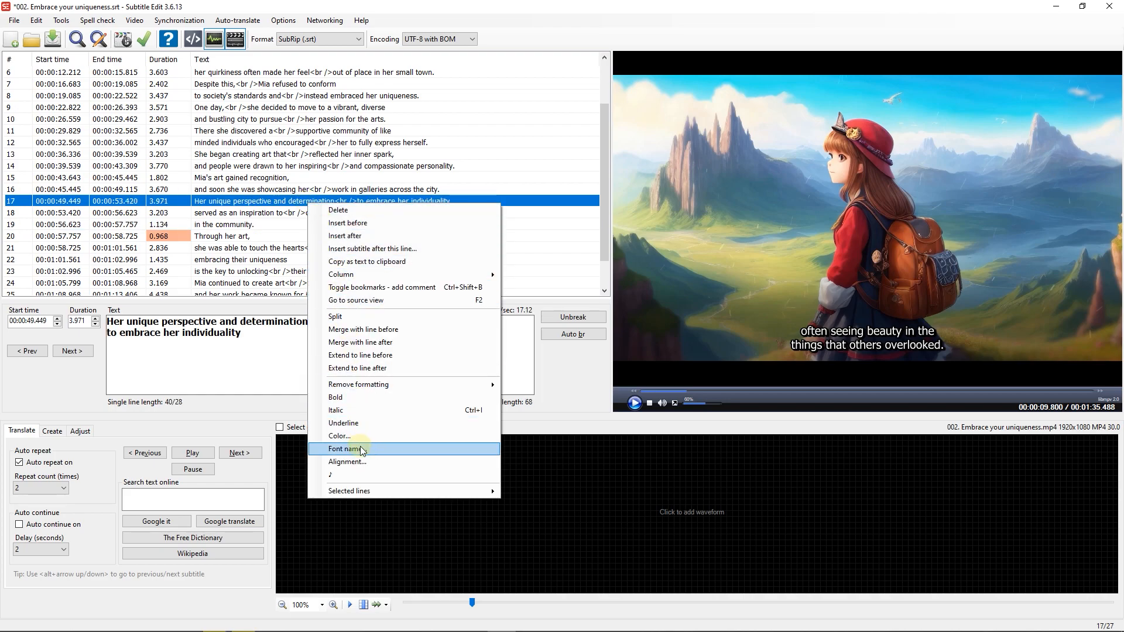
click(345, 449)
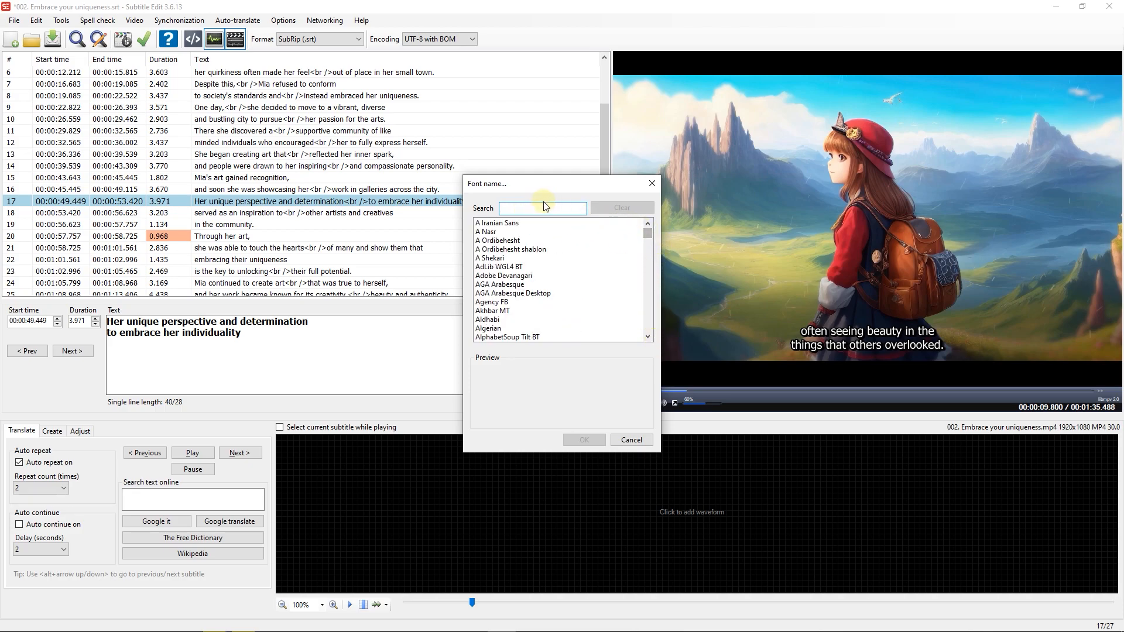
text(bar)
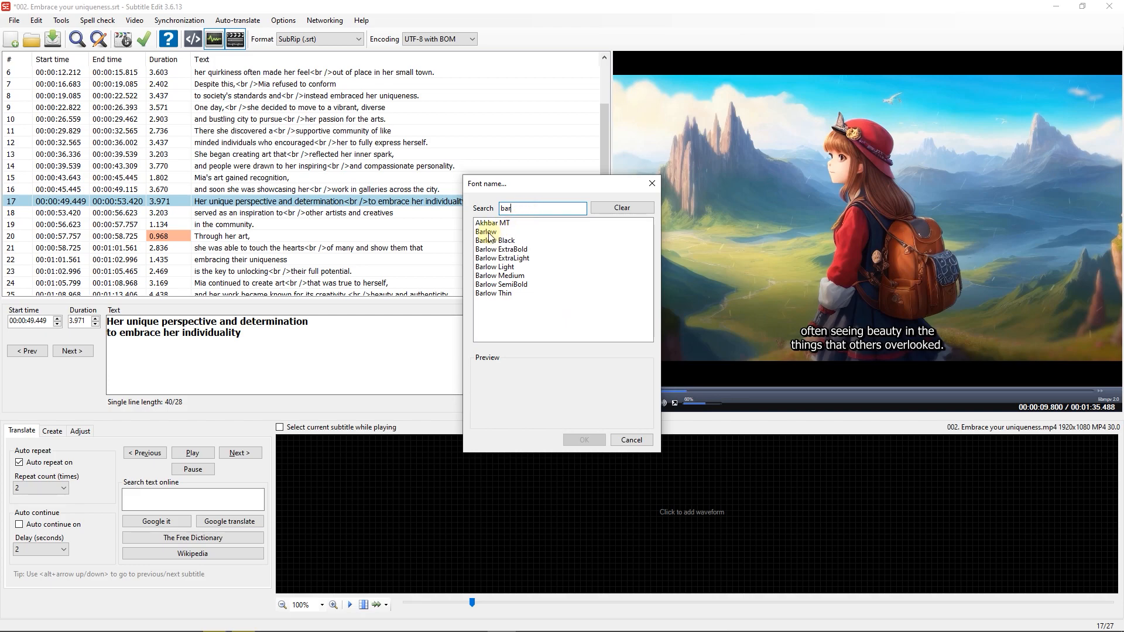
click(485, 232)
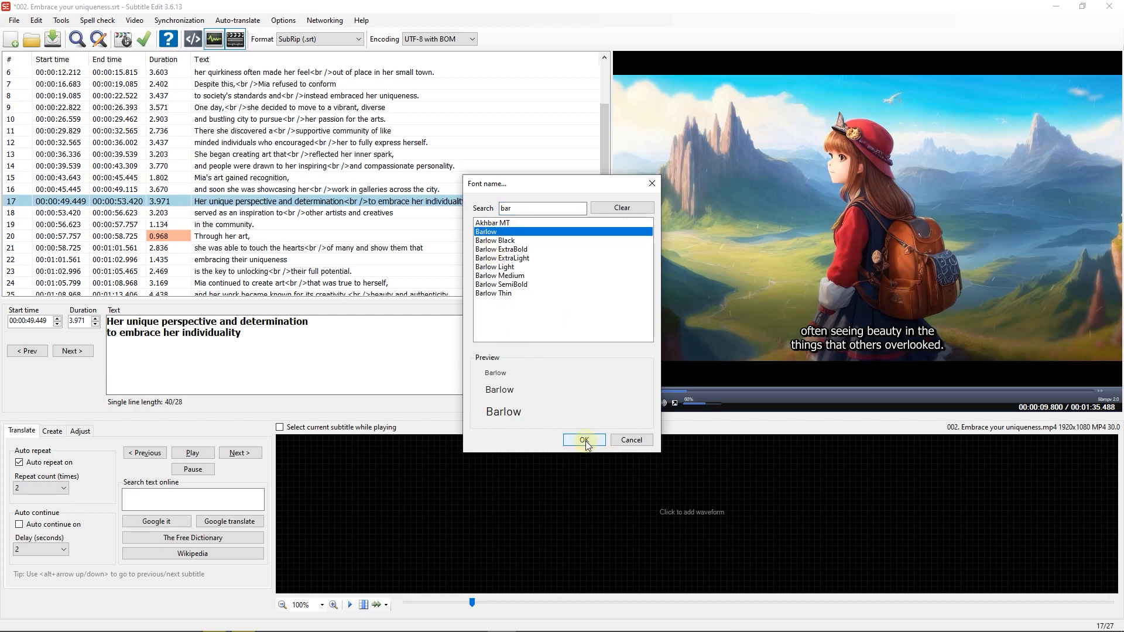
click(583, 440)
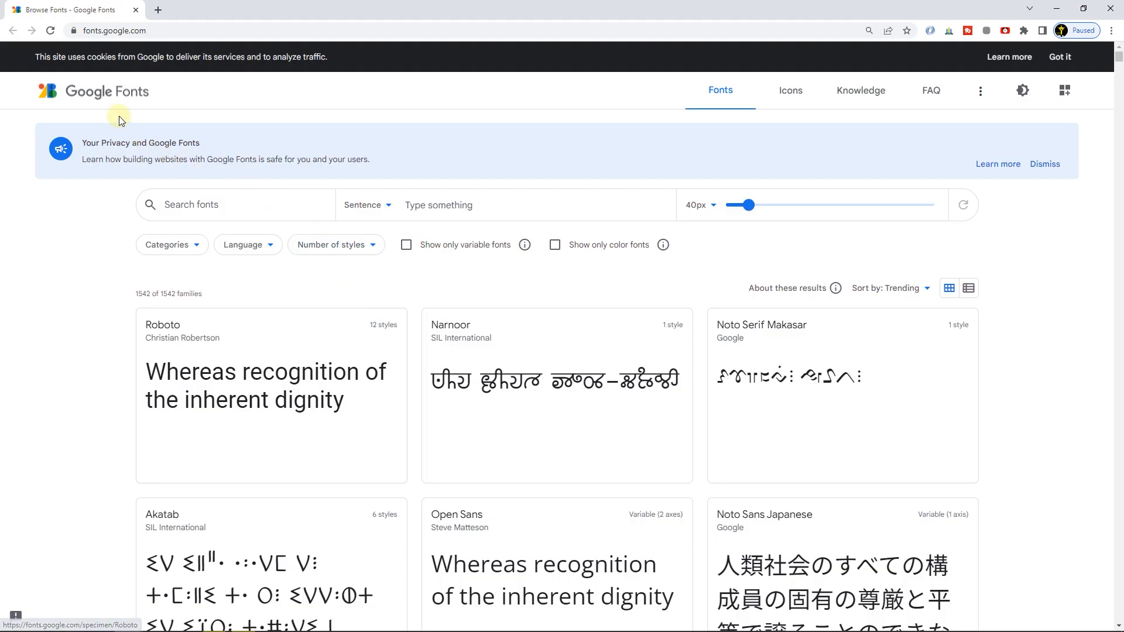
mouse_move(211, 211)
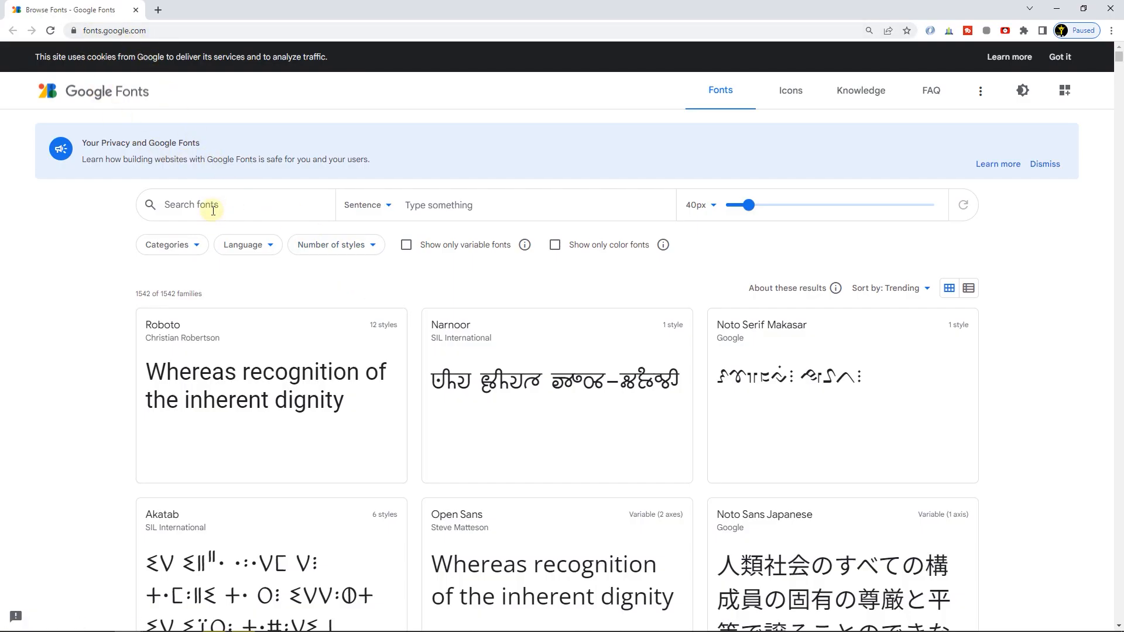
mouse_move(92, 298)
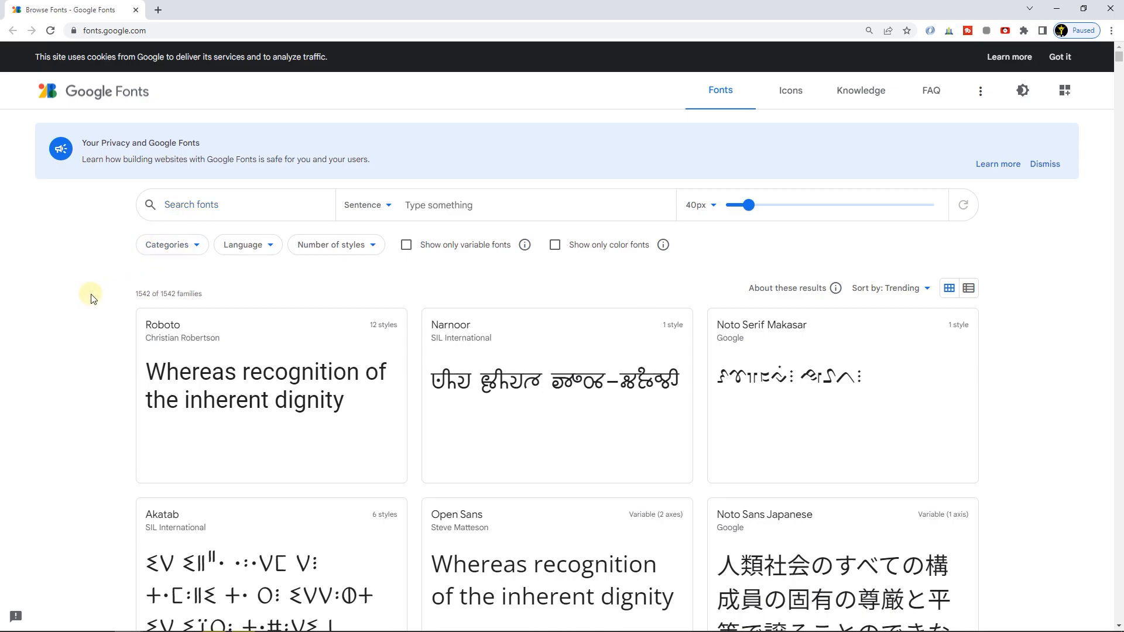
mouse_move(173, 337)
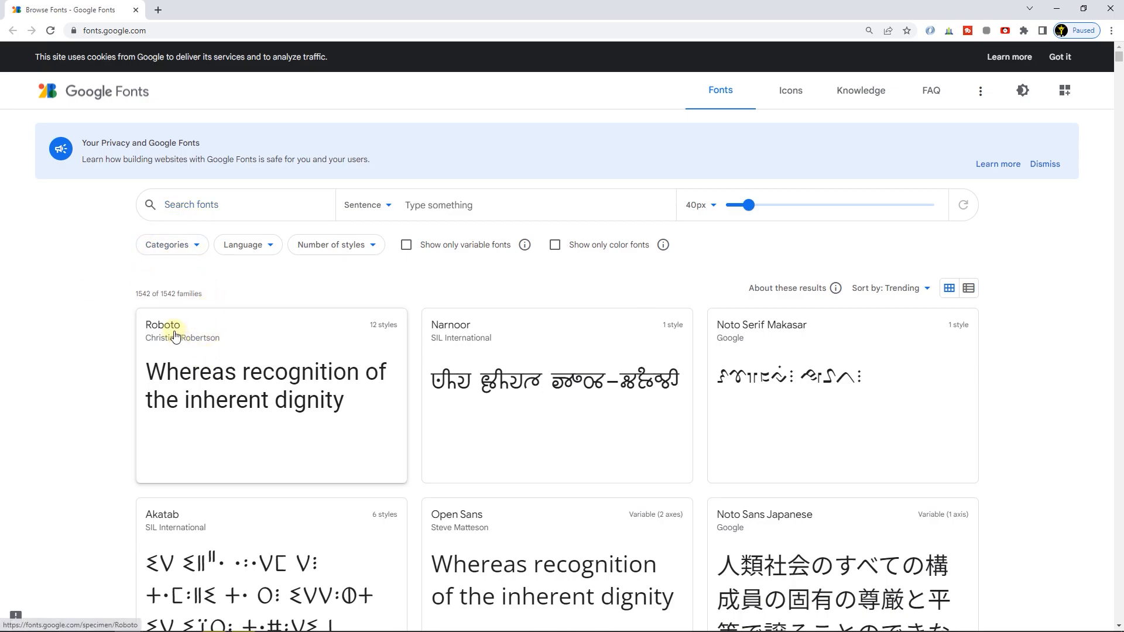
Download the full Roboto font family from its Google Fonts page
click(162, 325)
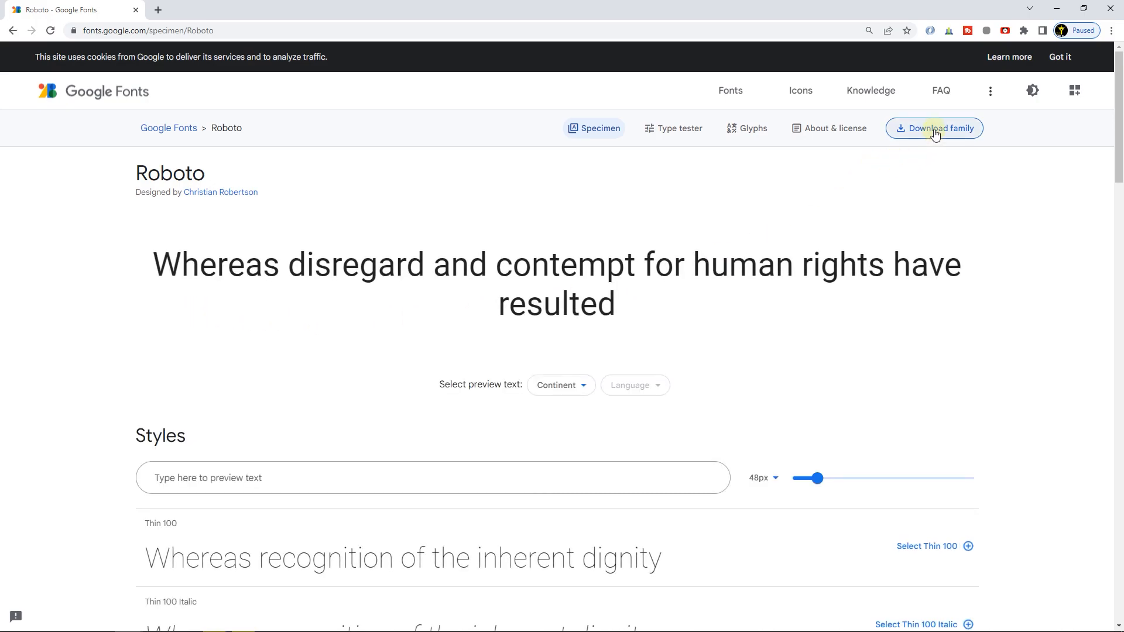
click(933, 127)
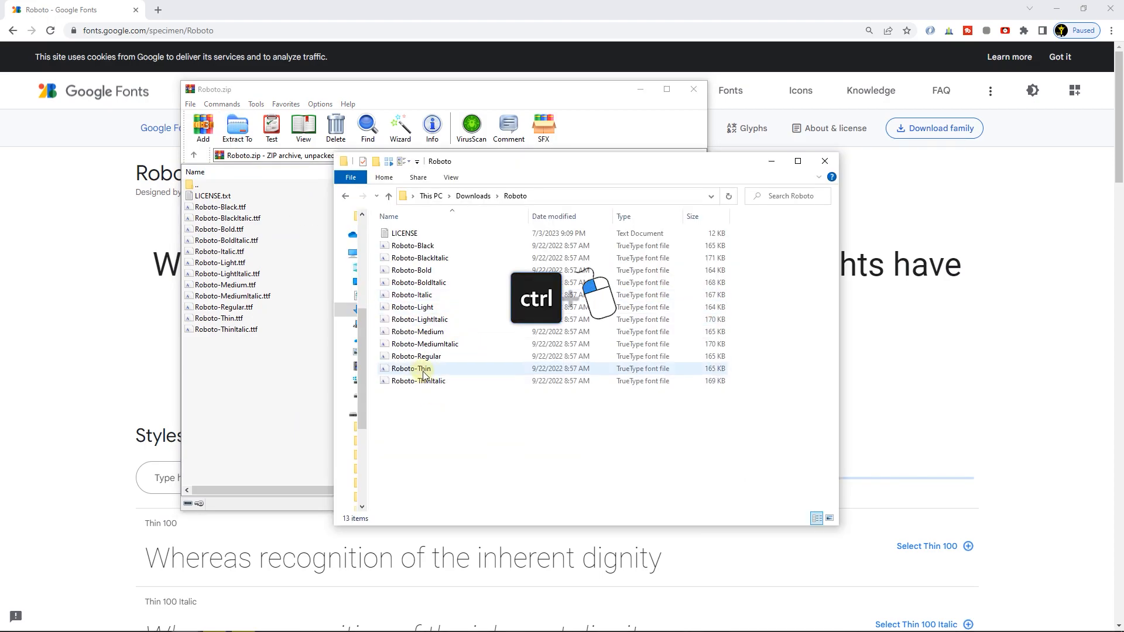
Add another Roboto style file to the selection in the Roboto folder
click(412, 271)
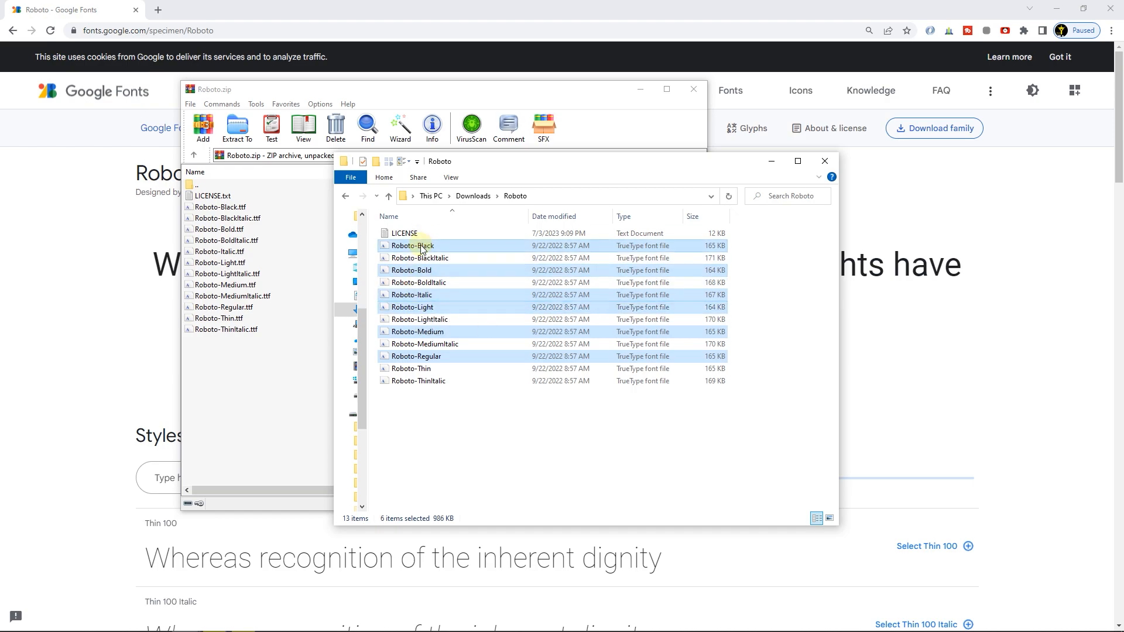
mouse_move(463, 306)
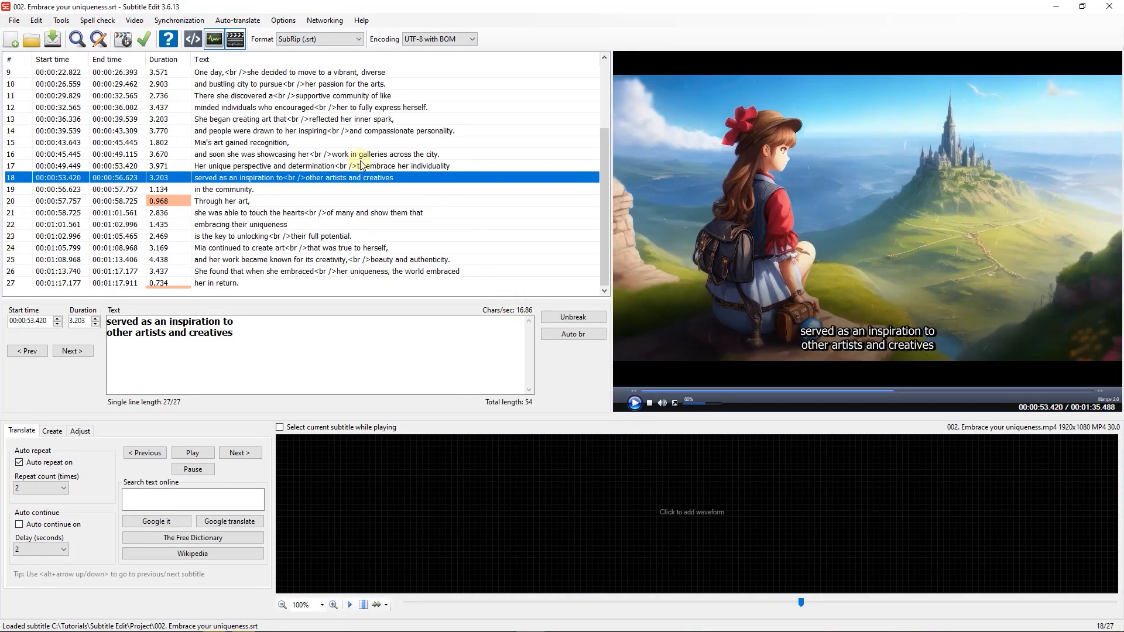
Set subtitle line 18's font to Roboto, found by searching 'robo' in the font chooser
right_click(294, 177)
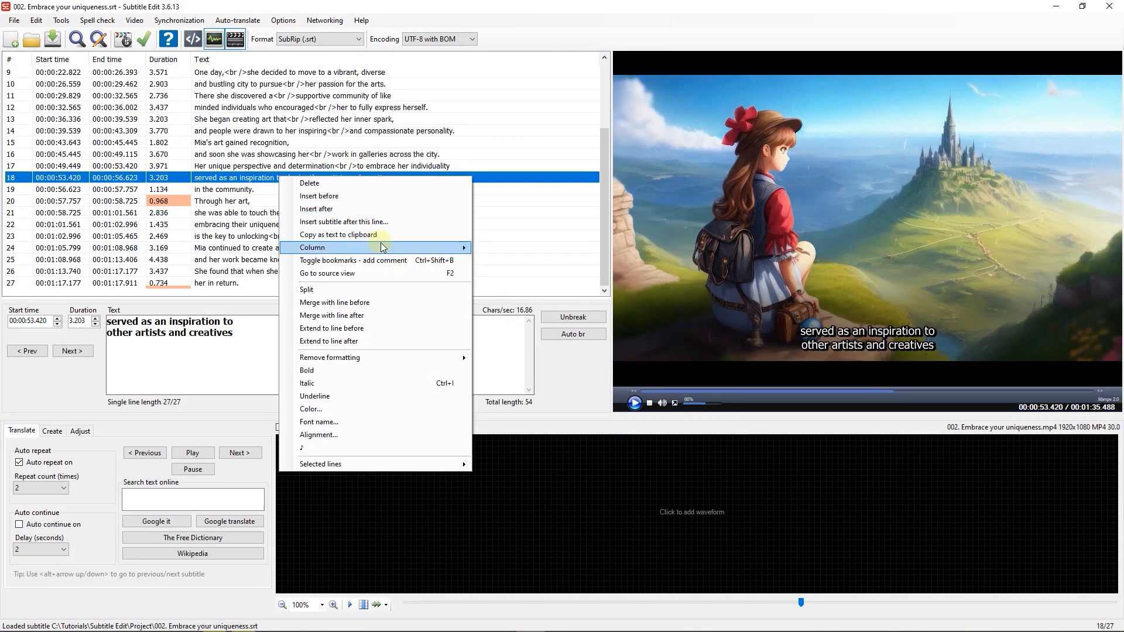
click(319, 421)
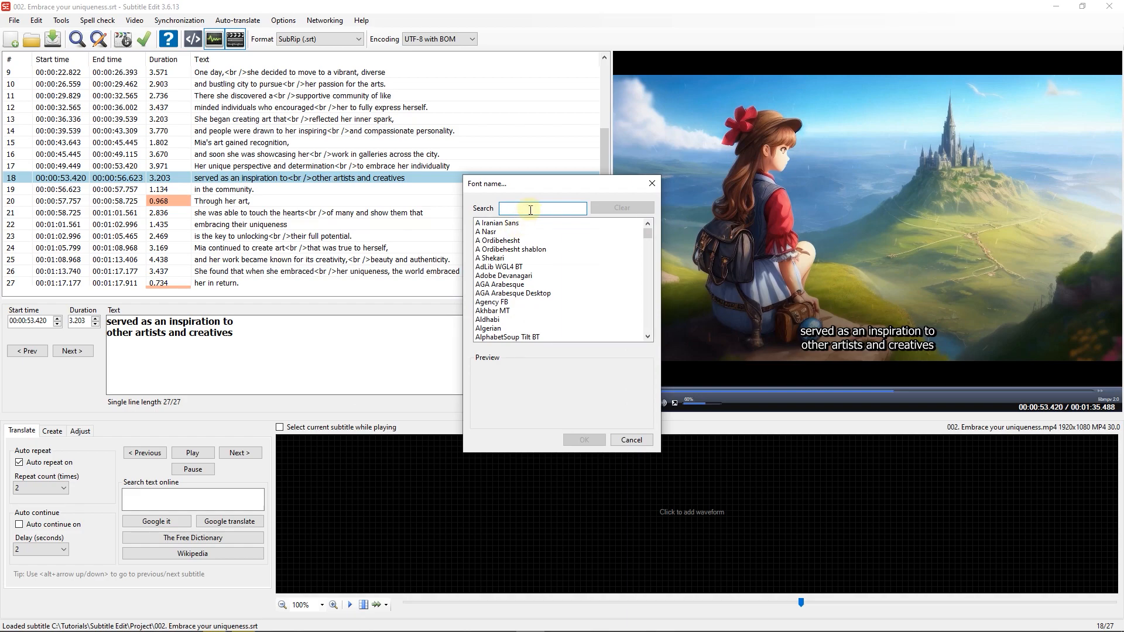
text(robo)
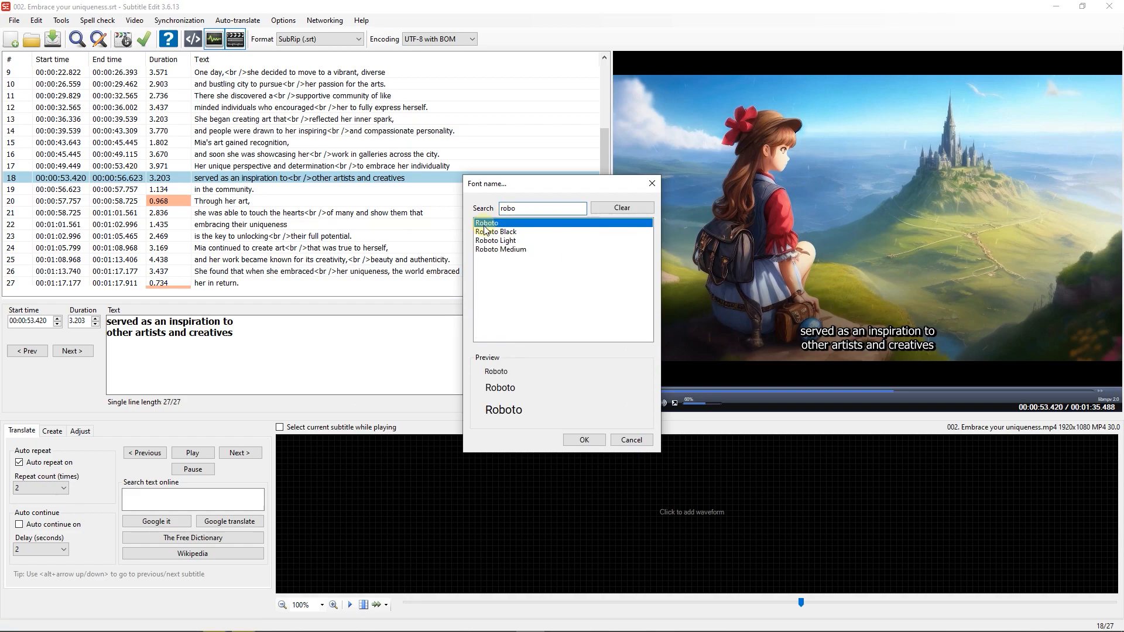
click(583, 440)
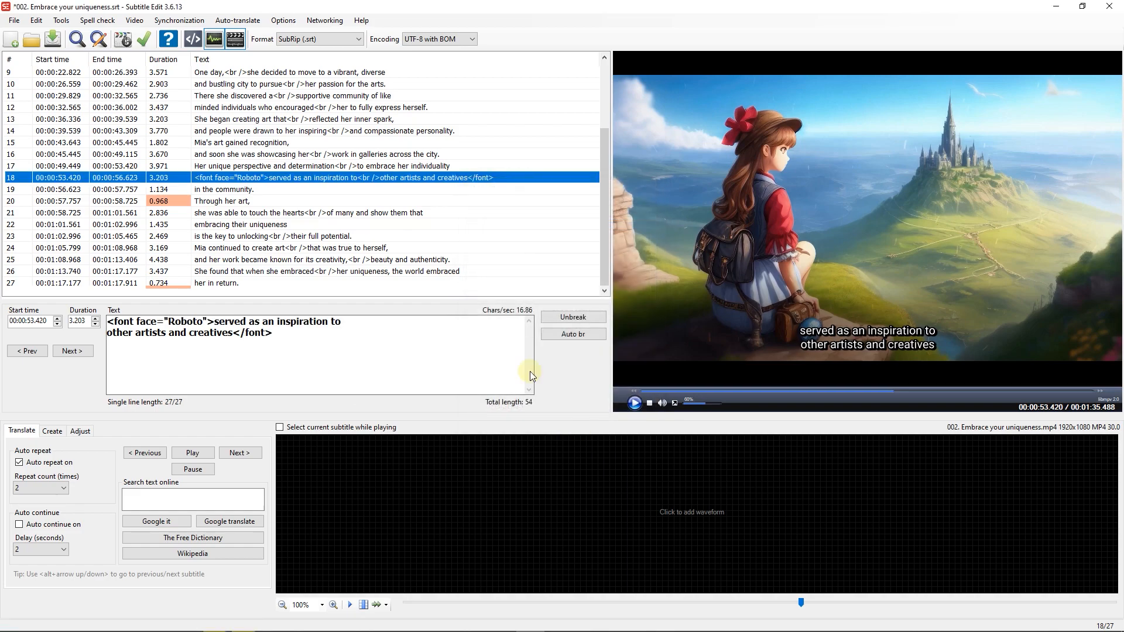
click(134, 20)
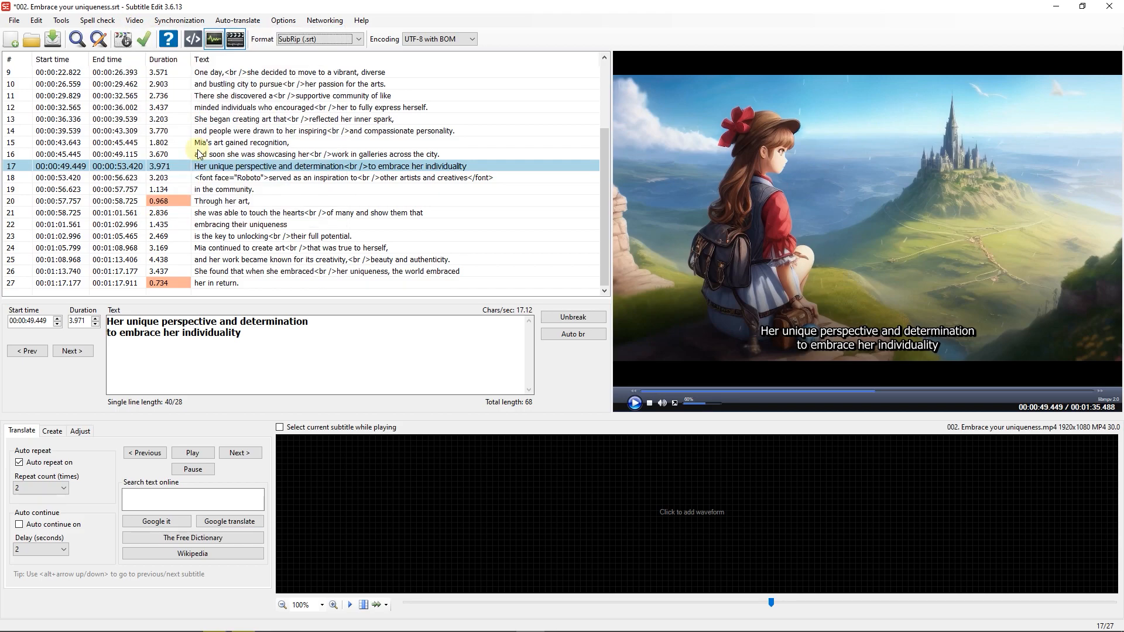
Generate the burned-in subtitle video with Roboto font, then open its output folder
click(441, 197)
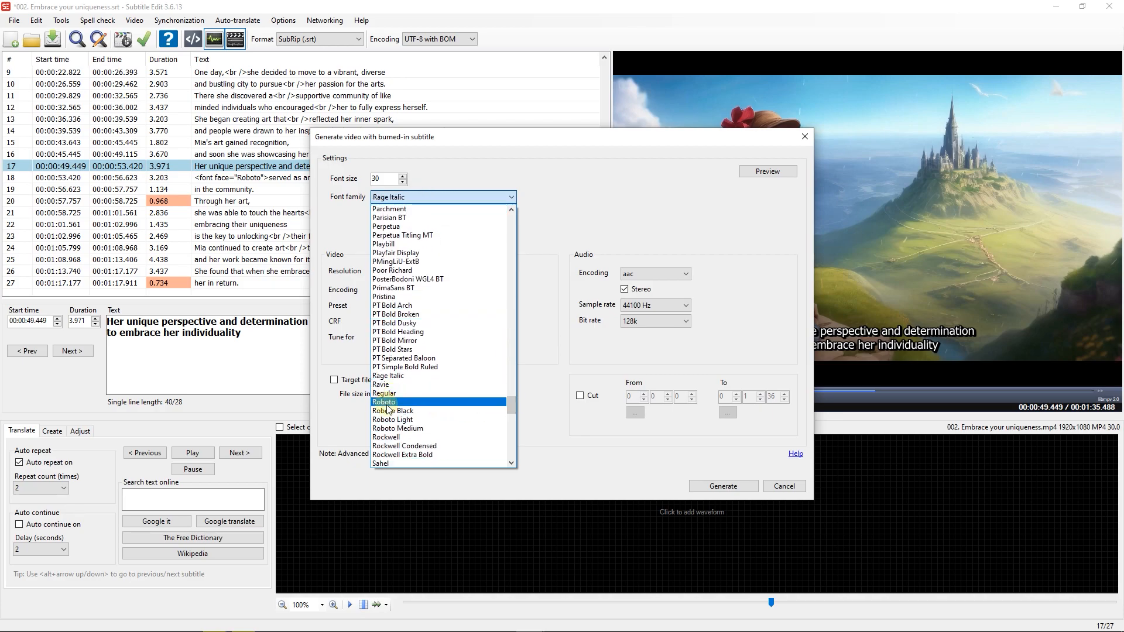
click(383, 402)
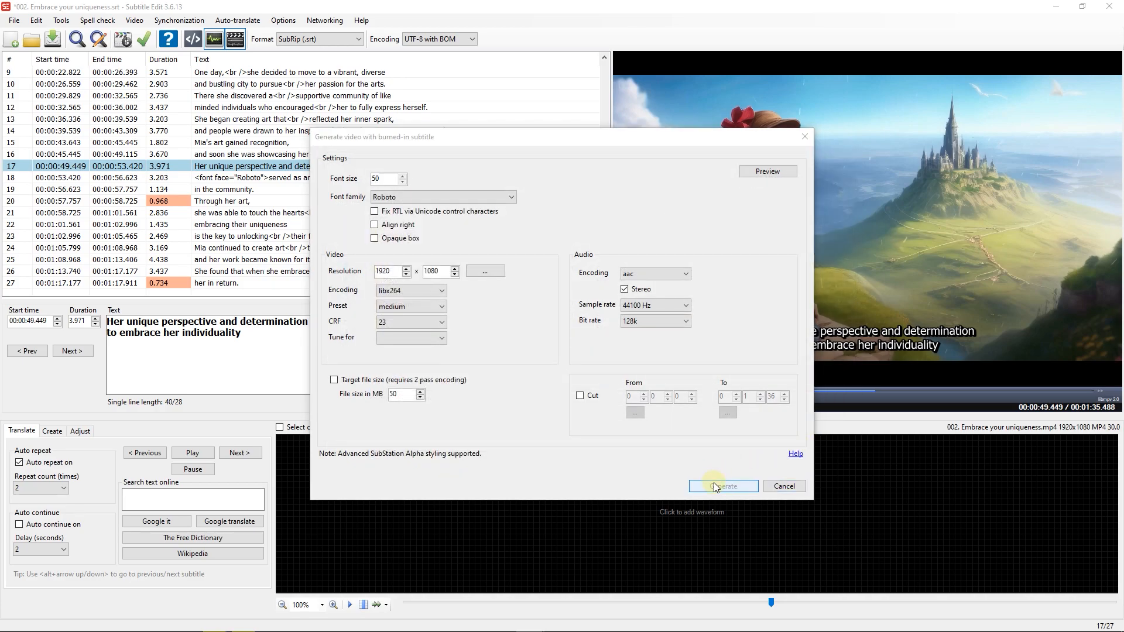
click(723, 486)
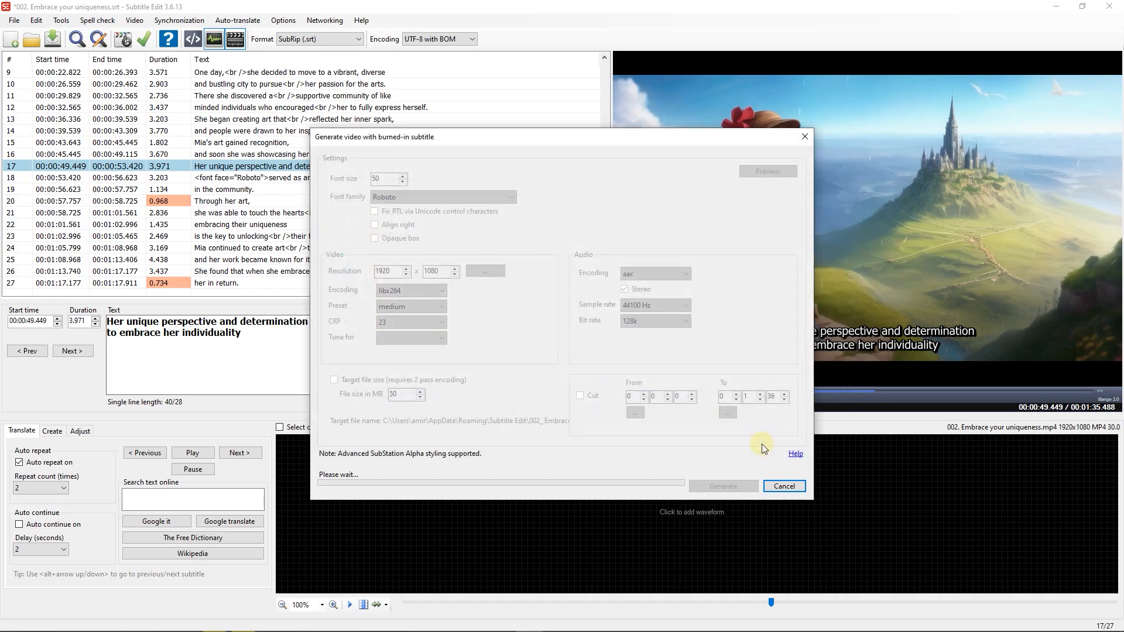
click(723, 486)
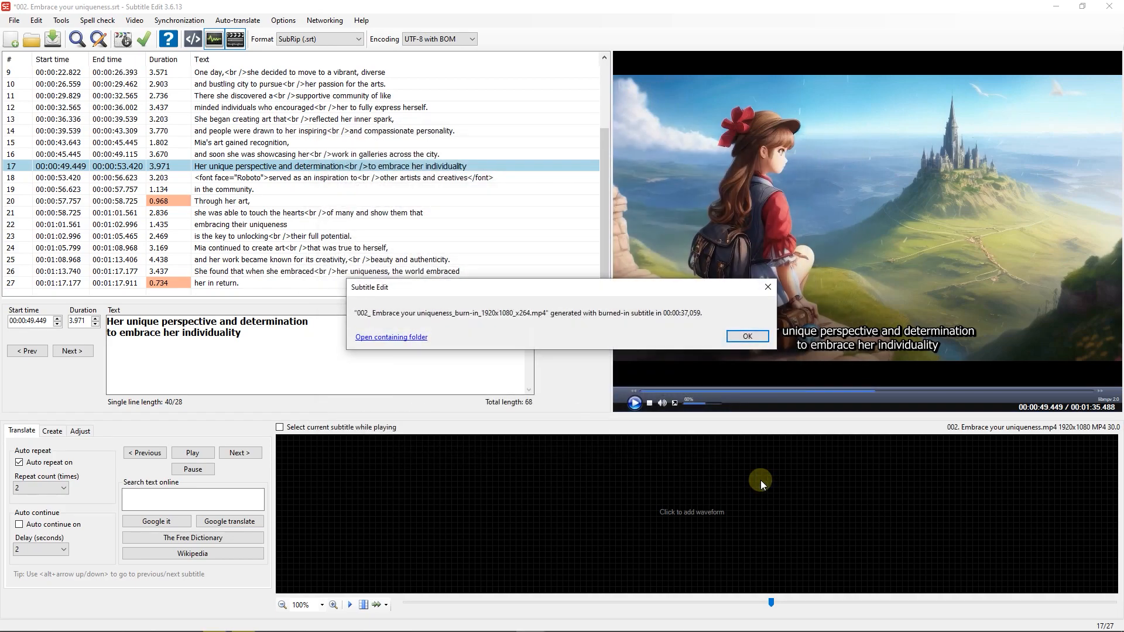
click(390, 337)
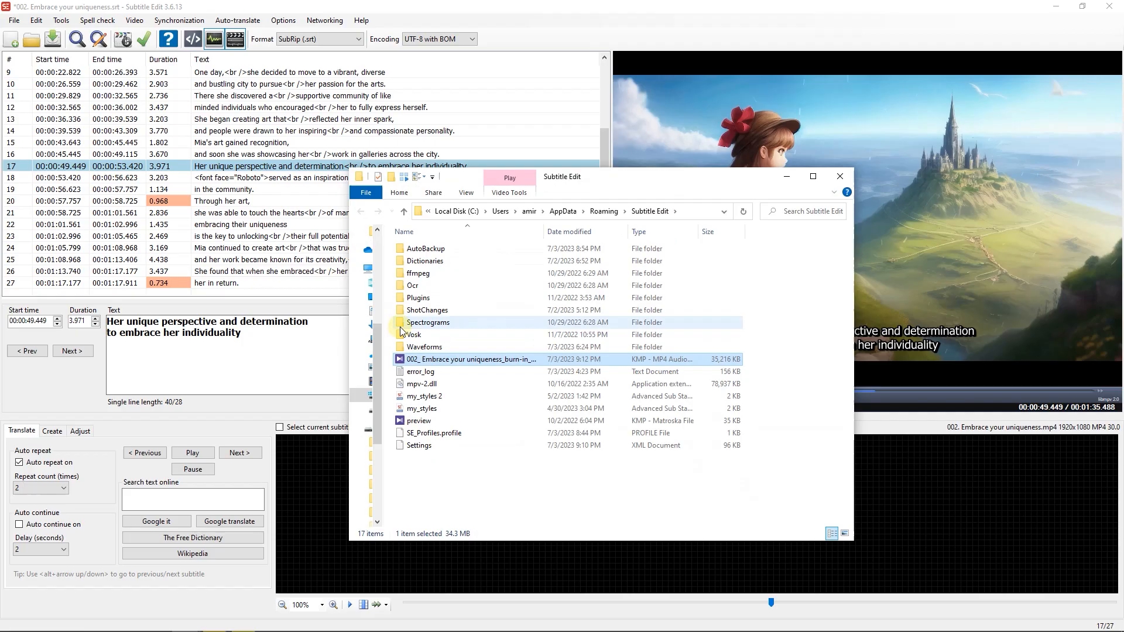